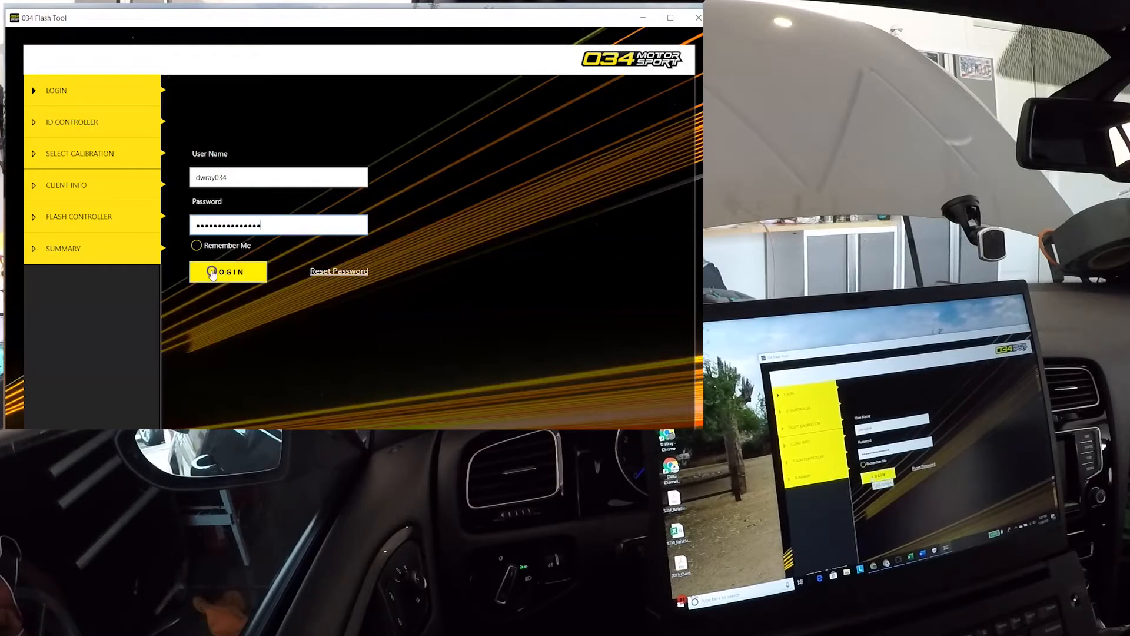
# Log in with saved credentials and identify the TCU as 0D9300012L 4501.
pyautogui.click(228, 272)
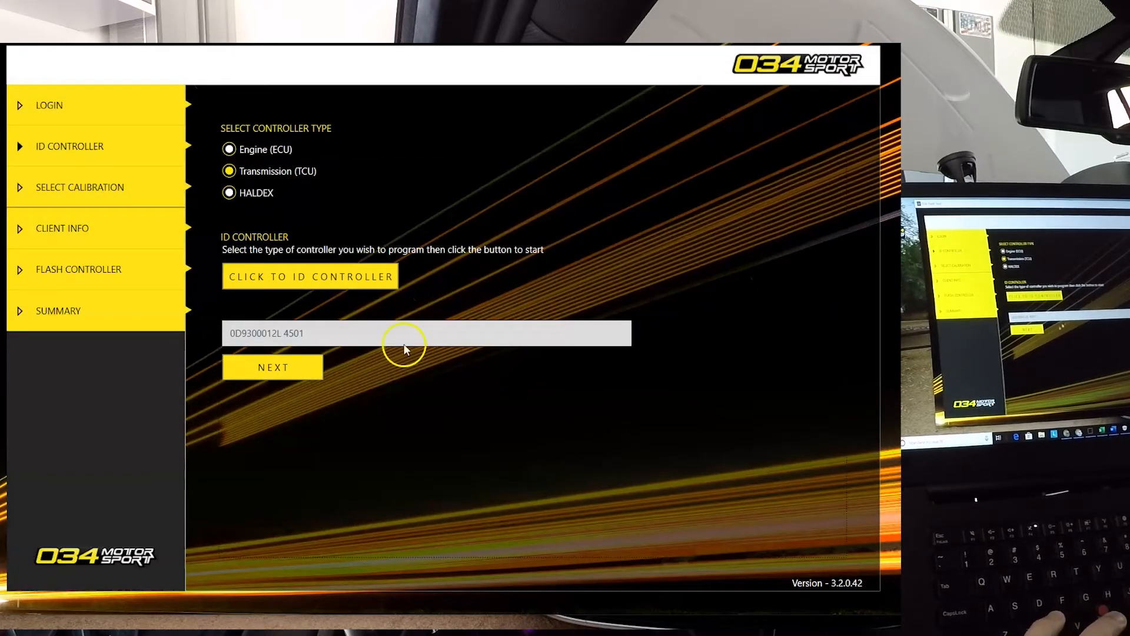
# Select the DQ250 MQB S3/Golf R Stage 1 tune with R2.4 7000 Shift, 4.5K LC calibration.
pyautogui.click(272, 367)
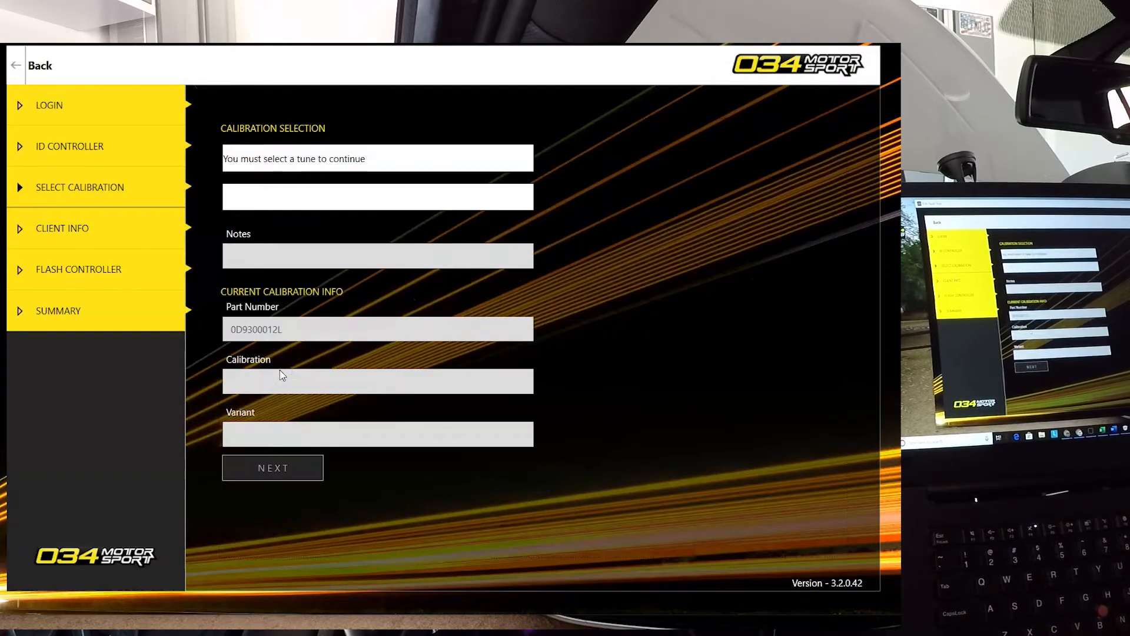
pyautogui.click(390, 158)
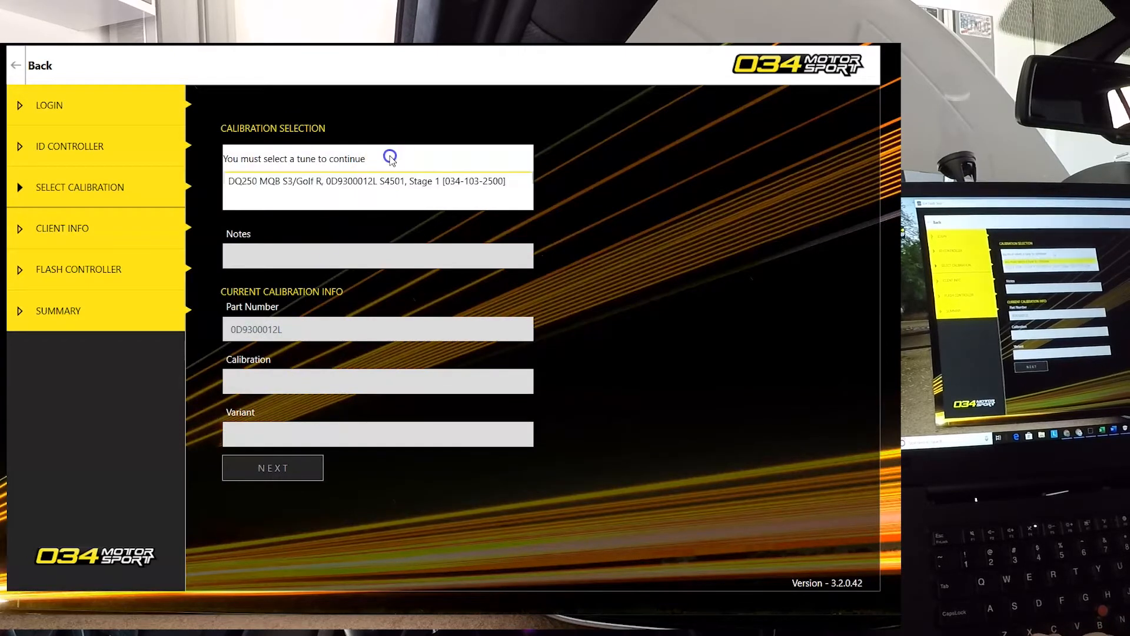
pyautogui.click(391, 158)
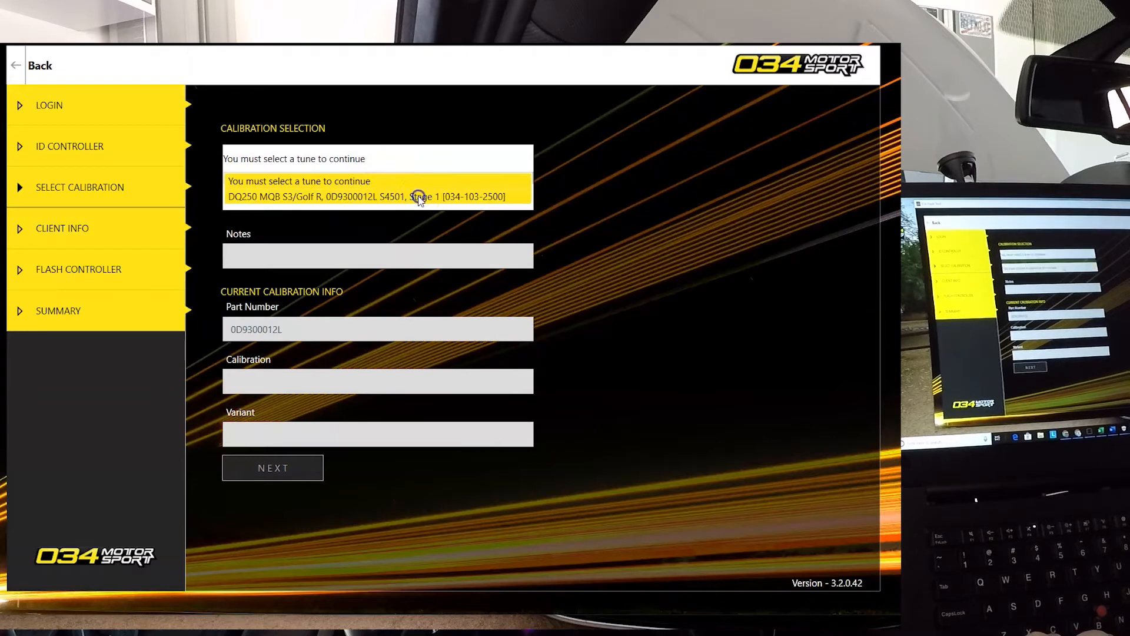
pyautogui.click(420, 197)
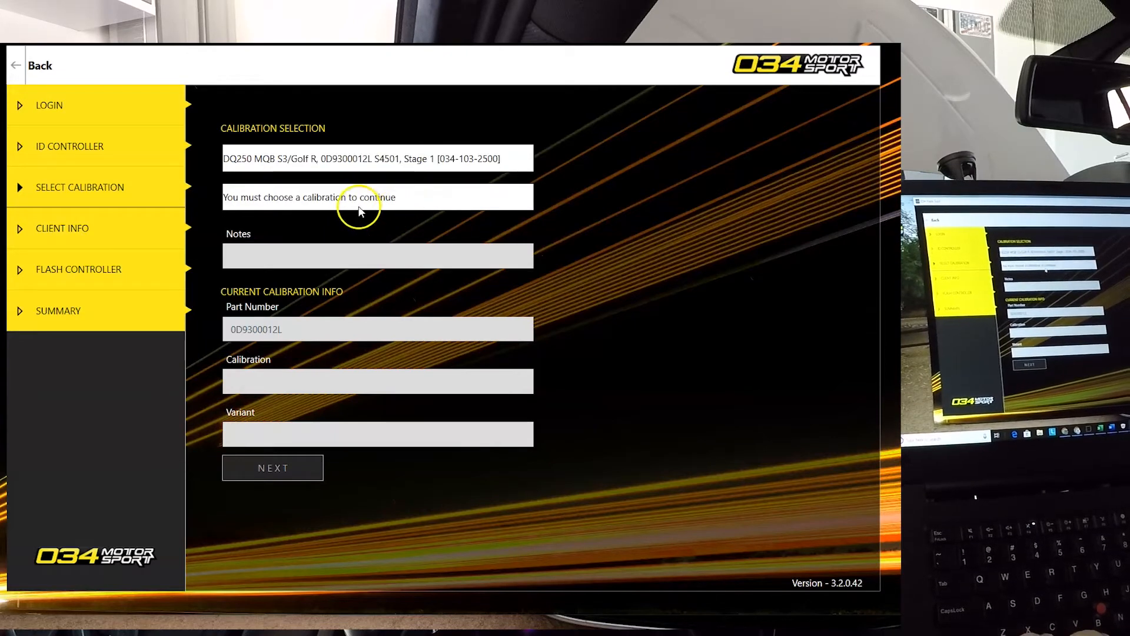
pyautogui.click(360, 197)
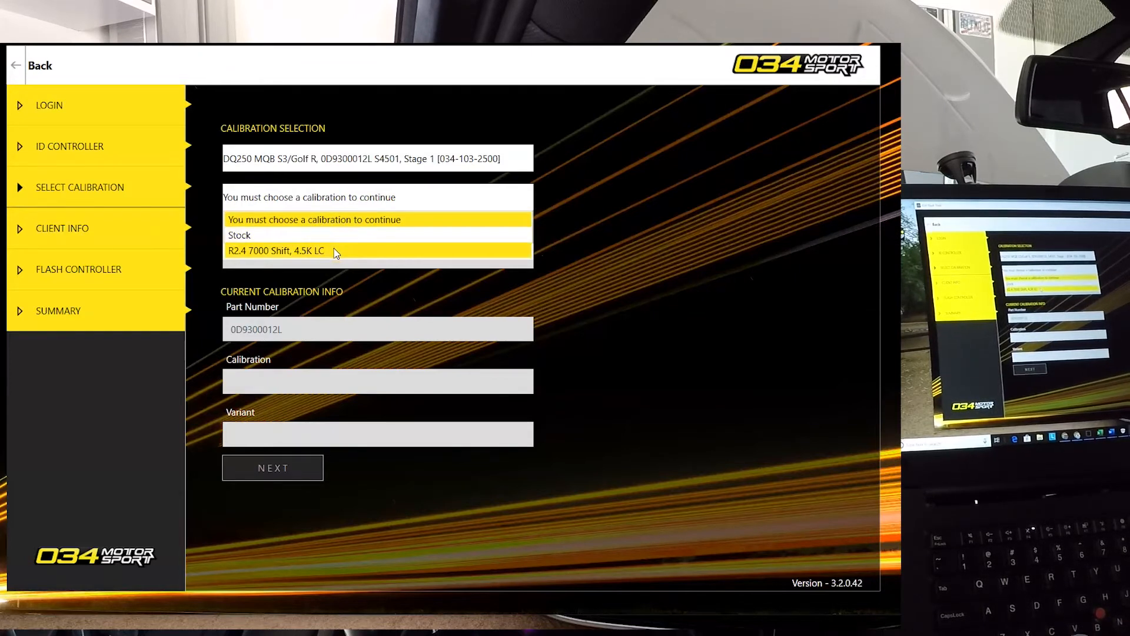
pyautogui.click(275, 250)
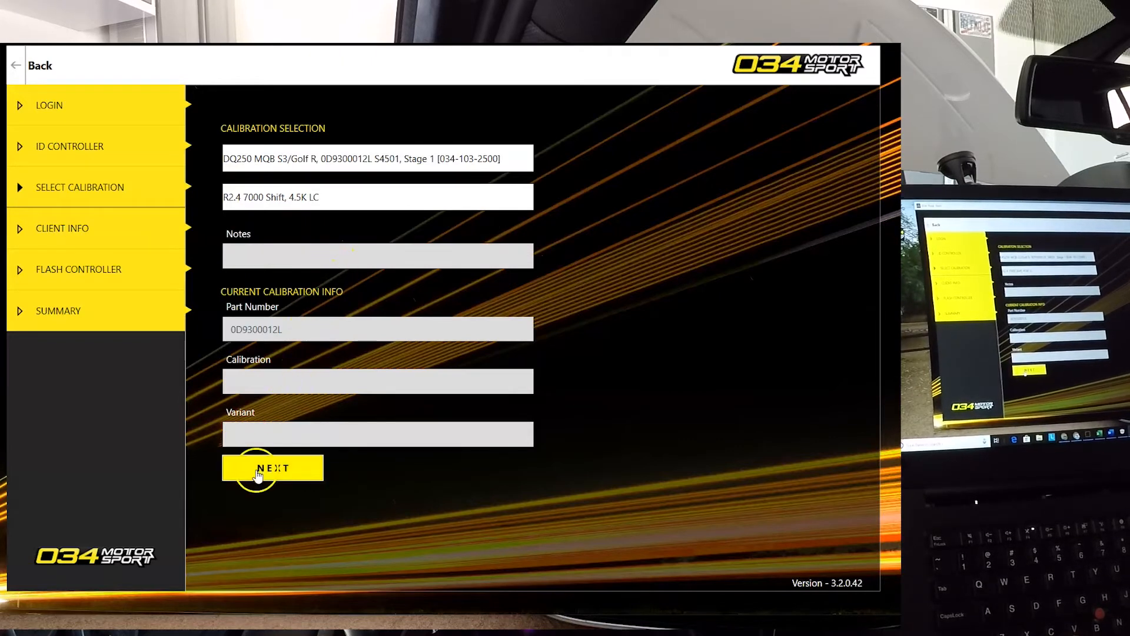
# Visit the Client Info form, then return to Select Calibration, now showing Stock.
pyautogui.click(272, 467)
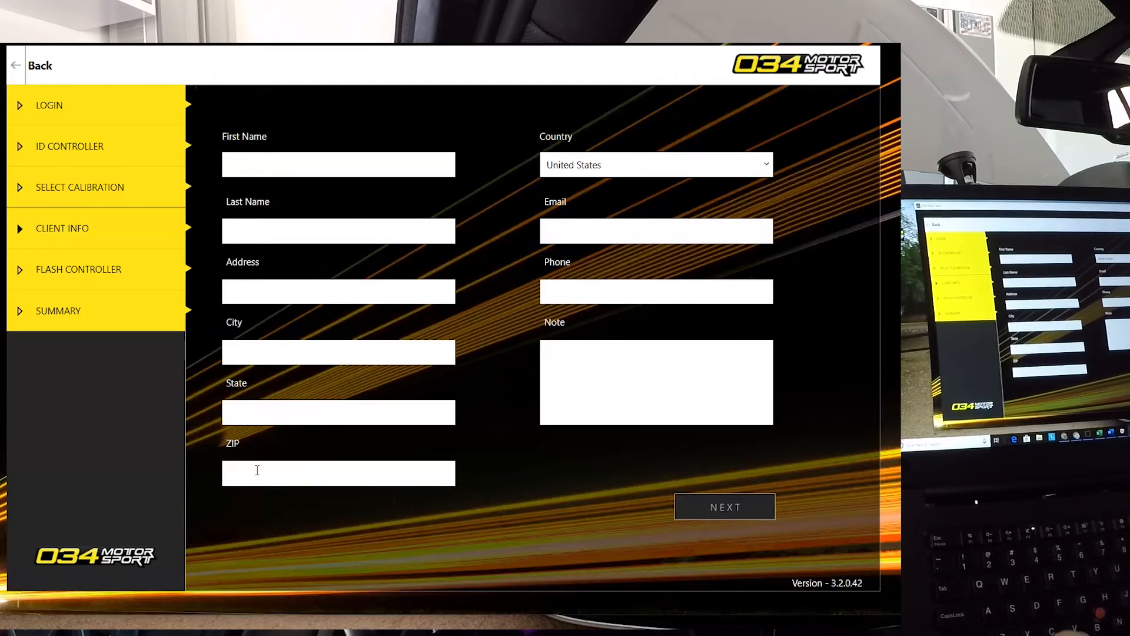
pyautogui.click(292, 164)
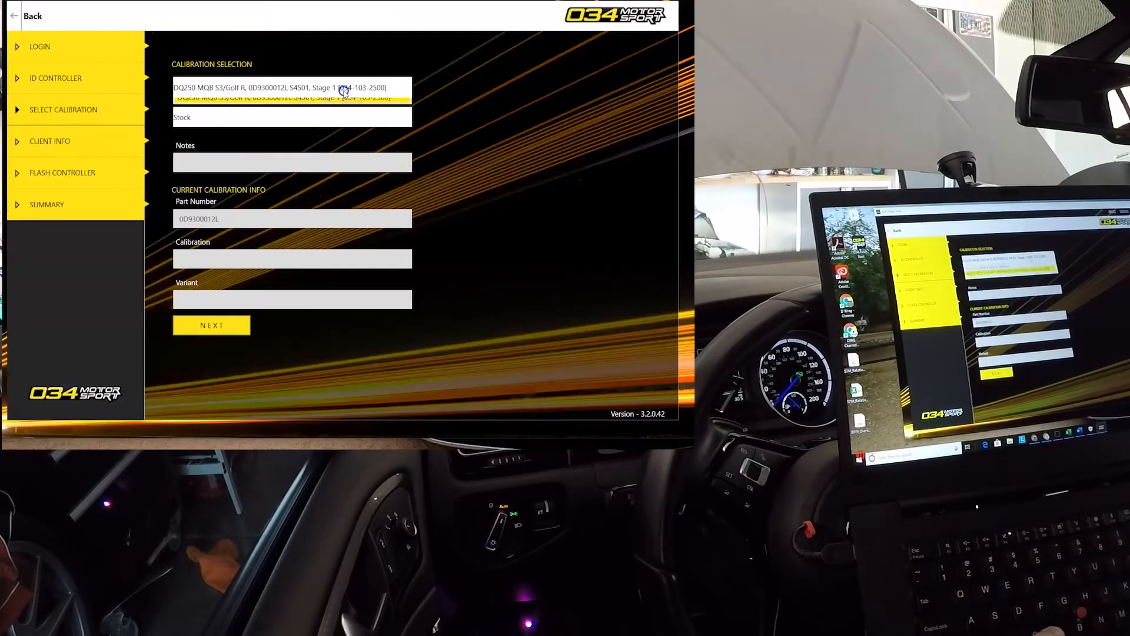
# Reselect the DQ250 Stage 1 tune and reopen its calibration list.
pyautogui.click(292, 88)
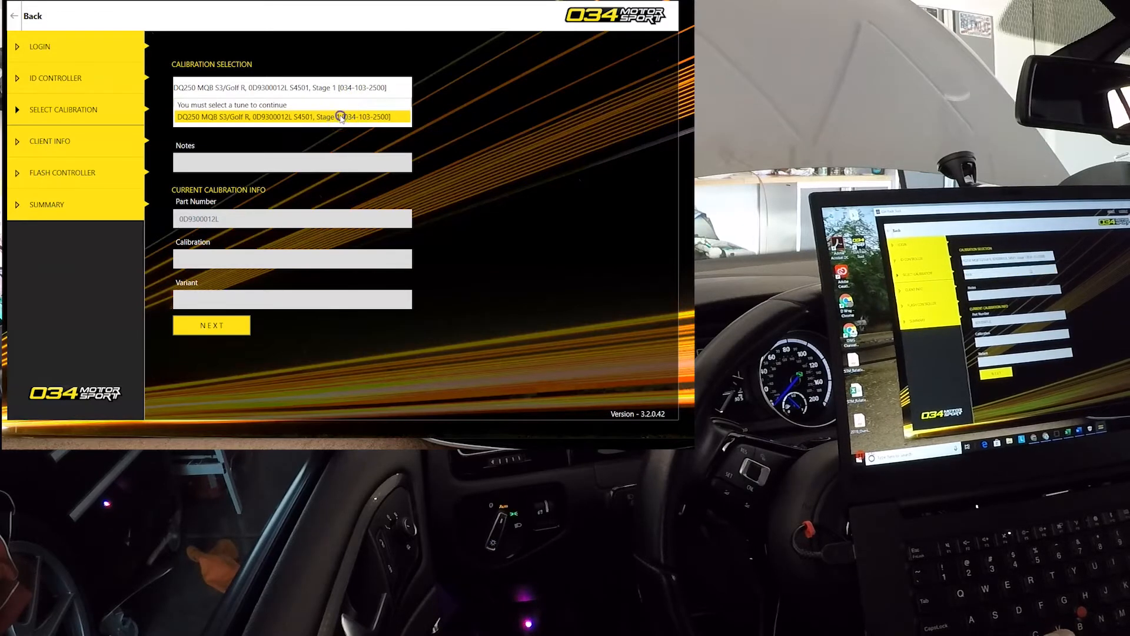
pyautogui.click(292, 116)
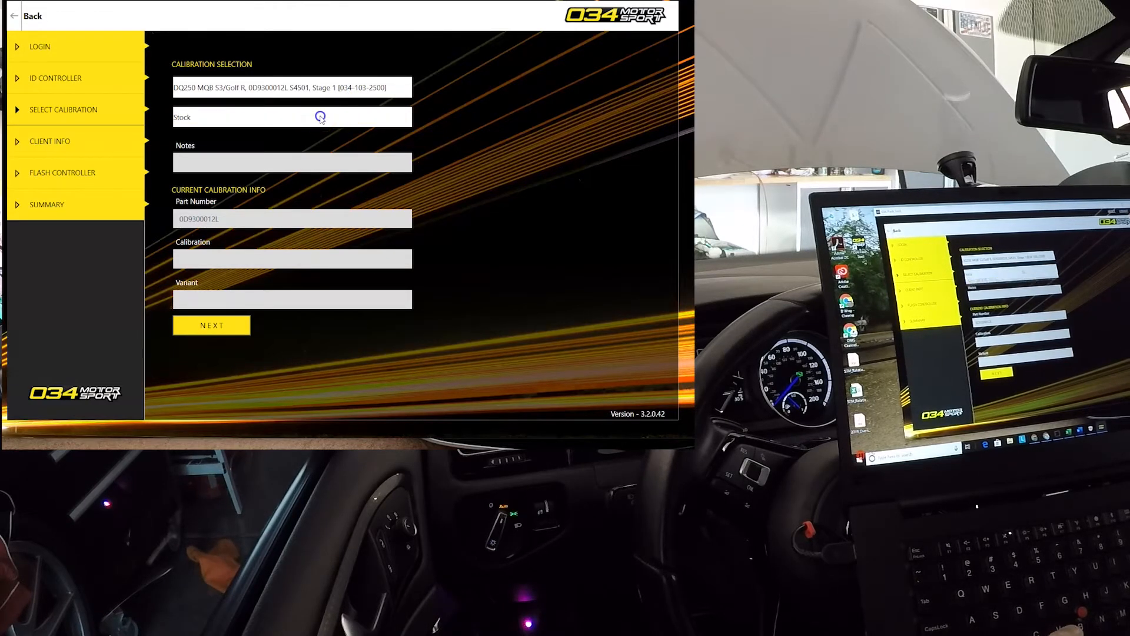
pyautogui.click(320, 116)
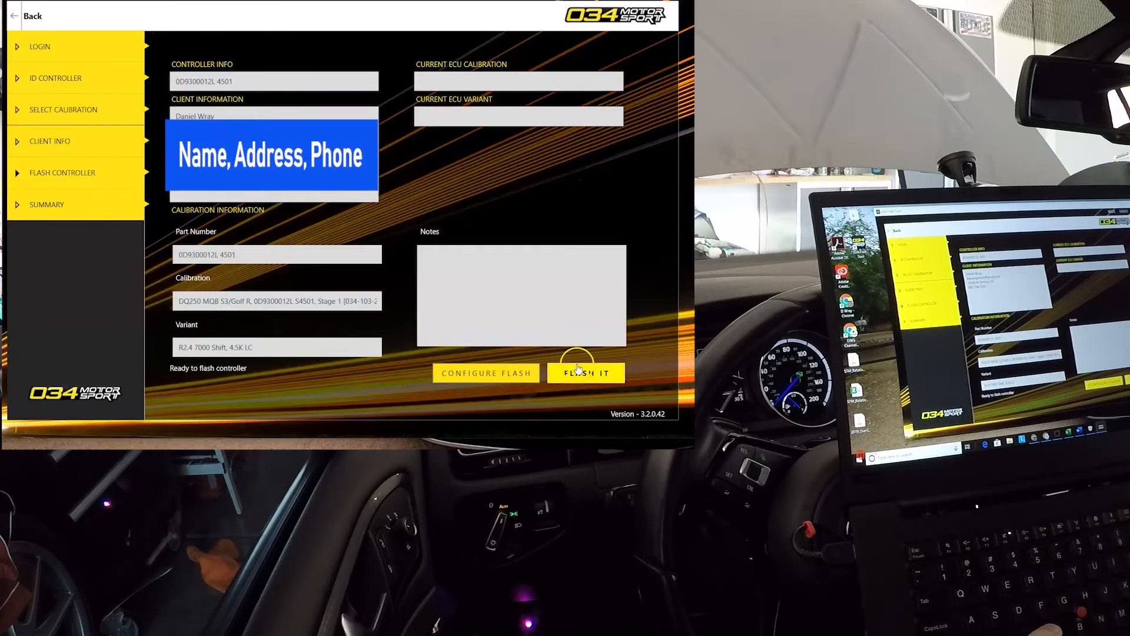
# Begin flashing the DQ250 Stage 1 R2.4 calibration to the transmission controller at 0%.
pyautogui.click(577, 372)
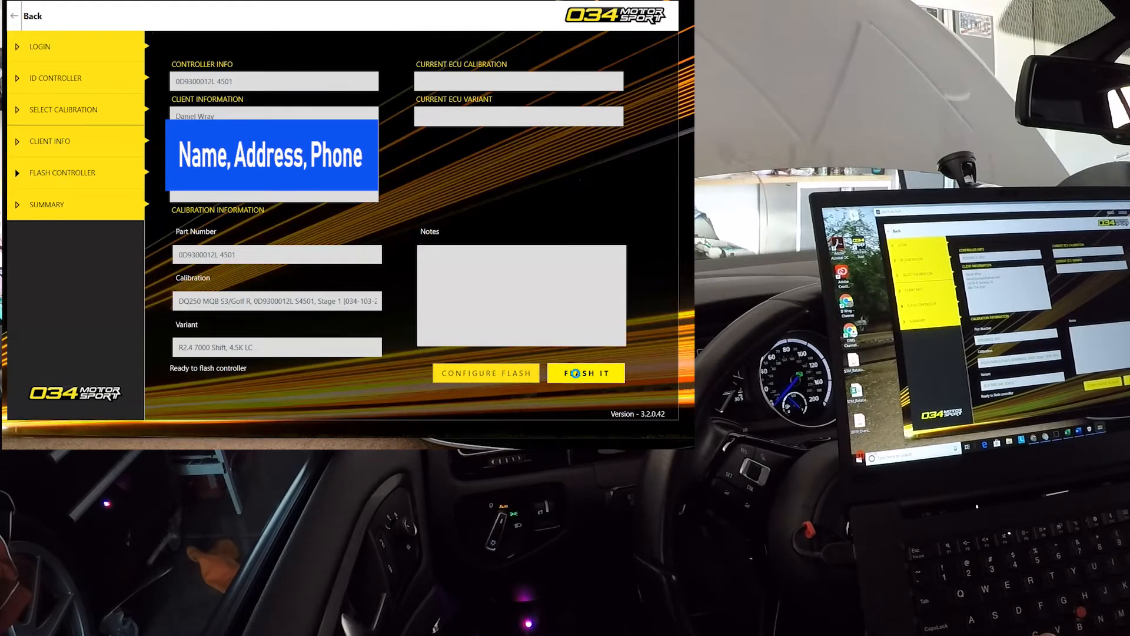
pyautogui.click(586, 373)
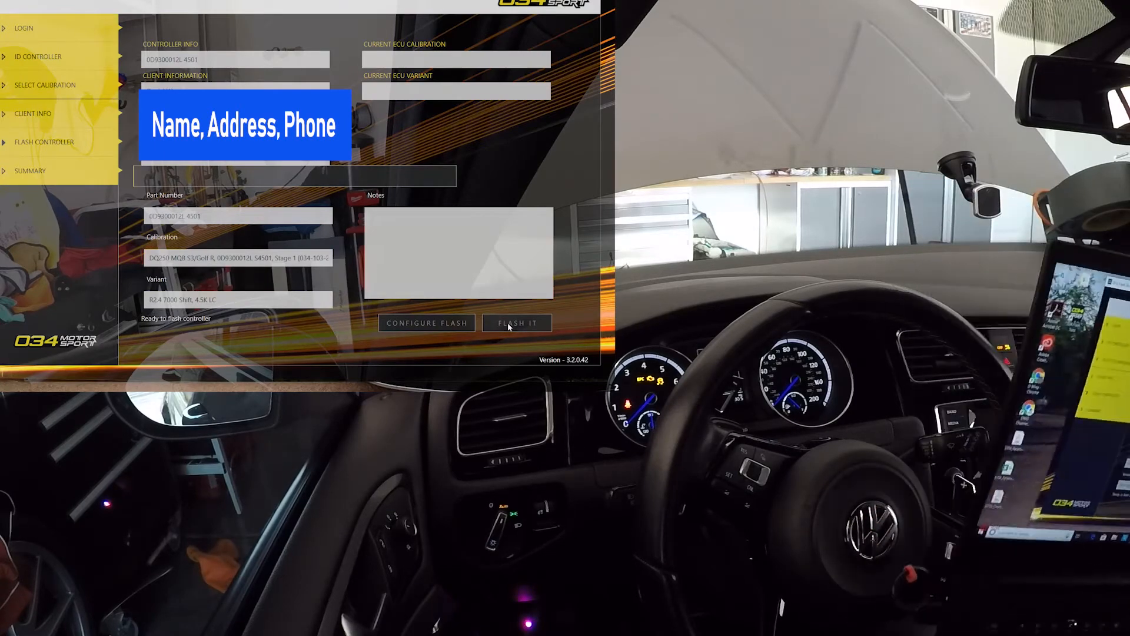
pyautogui.click(516, 323)
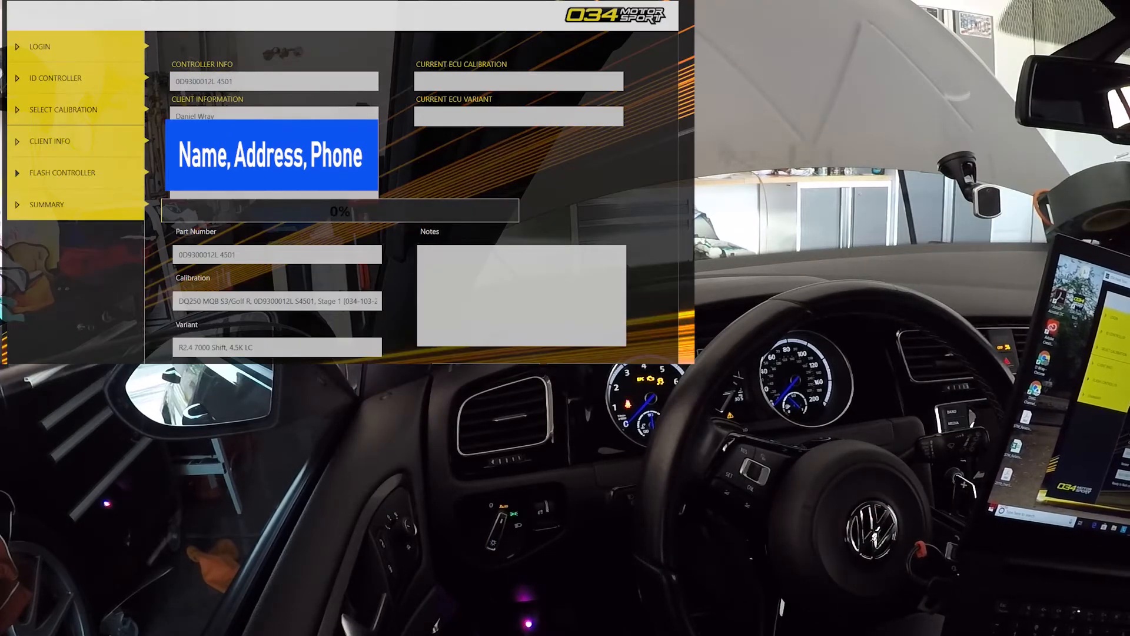